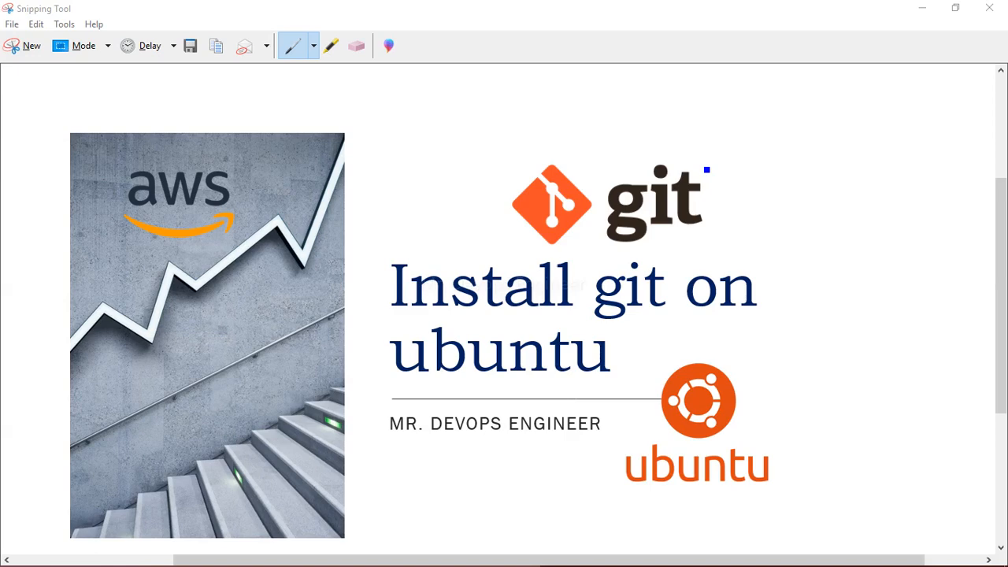
{"action": "mouse_move", "coordinate": [658, 556]}
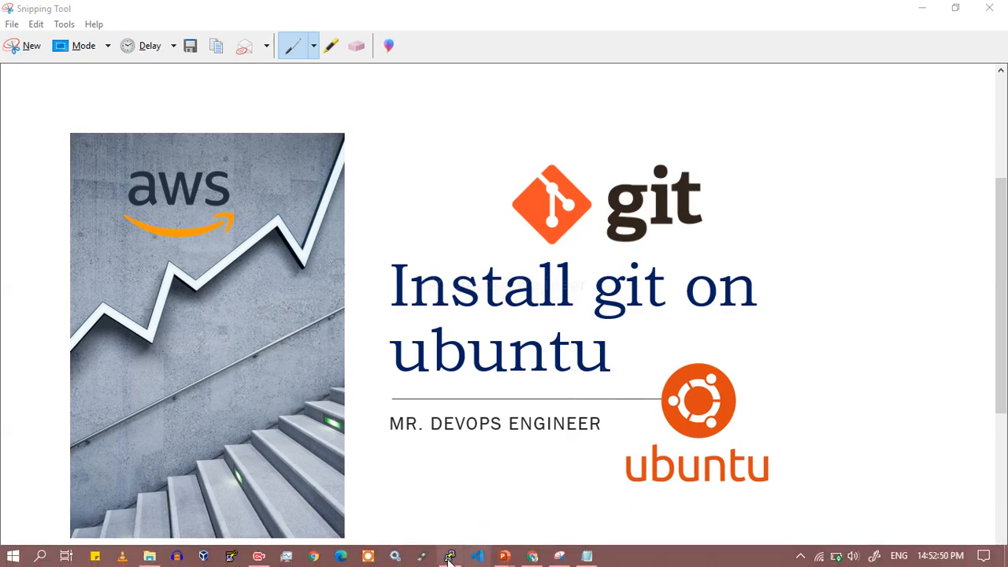
Refresh the server's package lists by running apt-get update in the terminal
{"action": "left_click", "coordinate": [449, 557]}
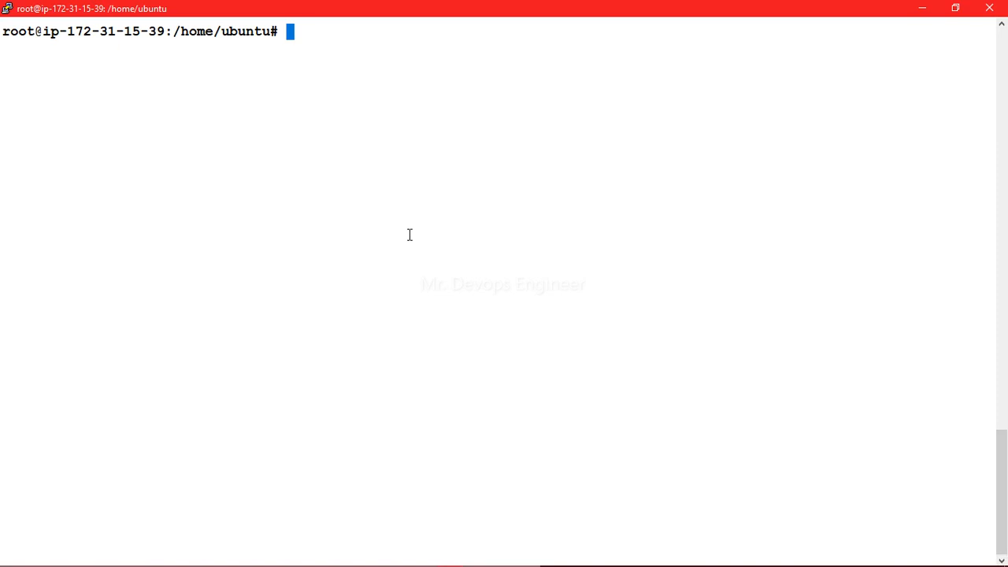
{"action": "type", "text": "apt-g"}
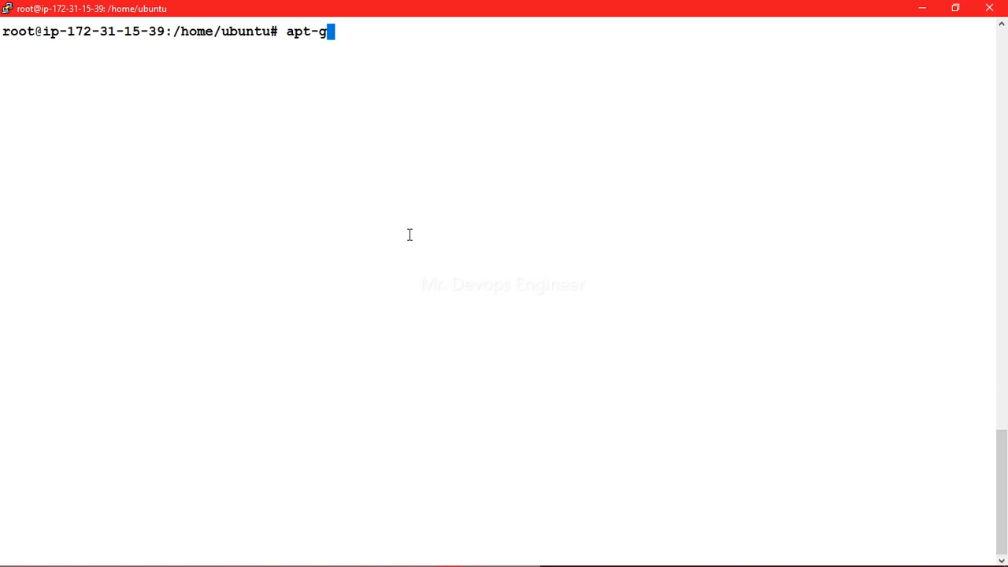
{"action": "type", "text": "et up"}
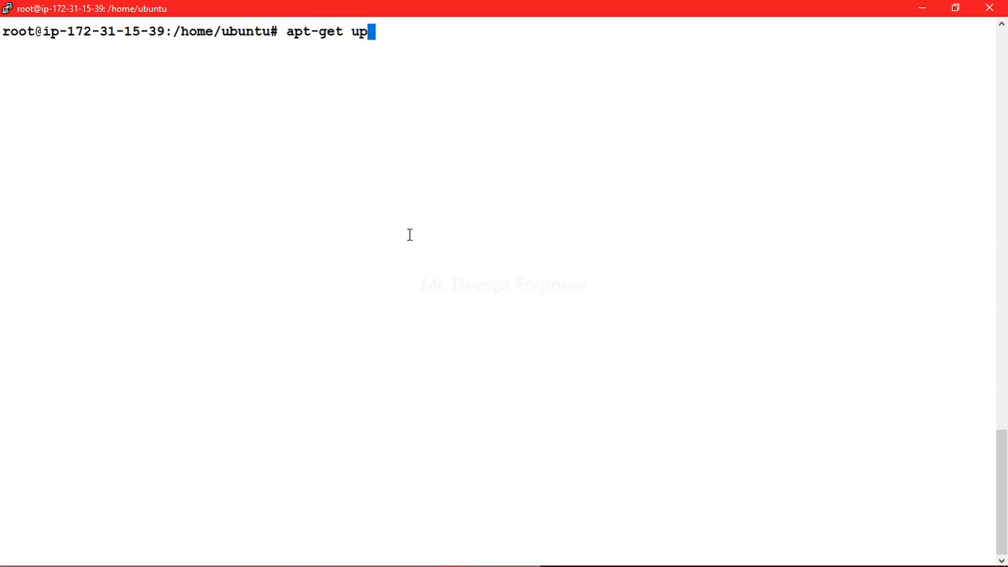
{"action": "type", "text": "adte"}
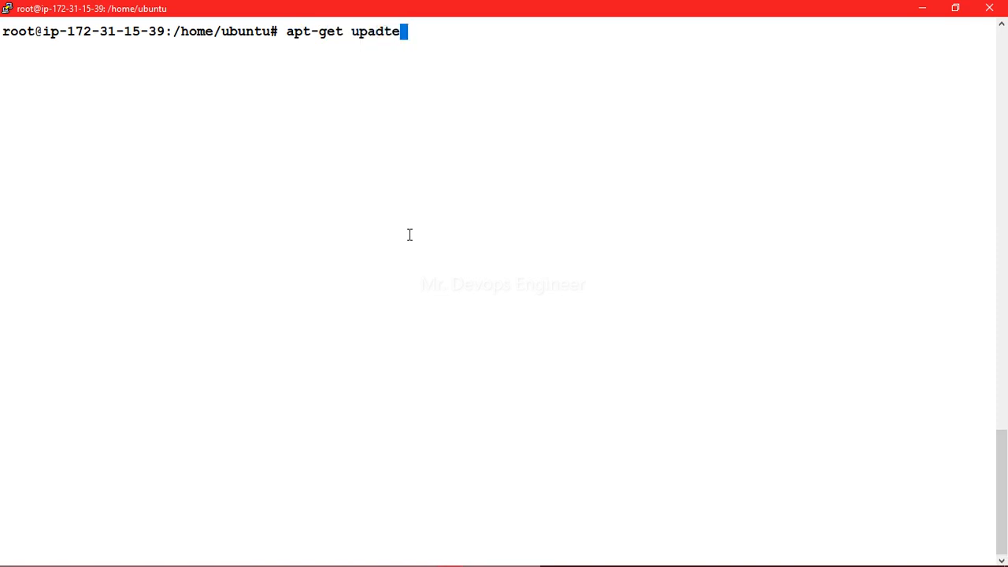
{"action": "key", "text": "BackSpace"}
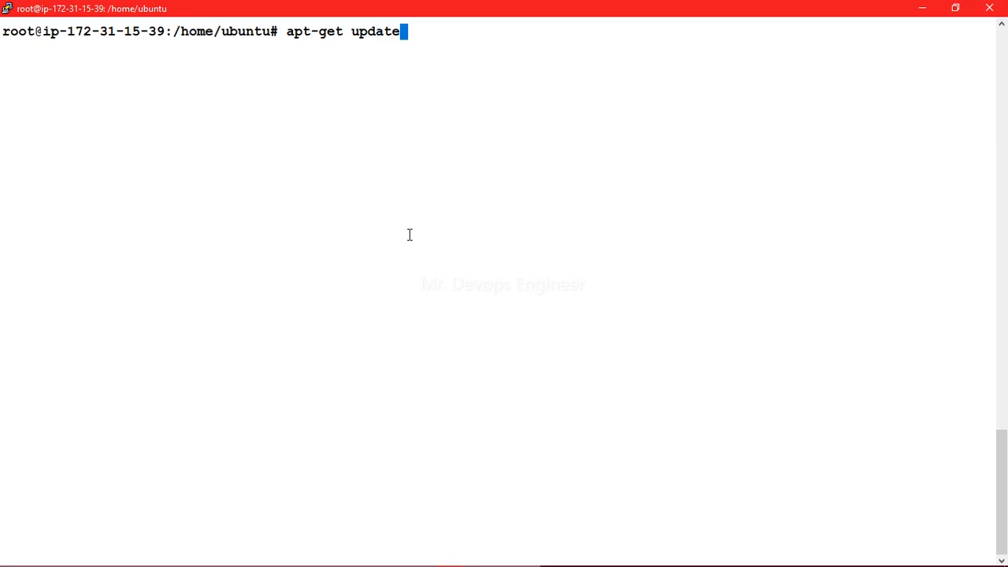
{"action": "key", "text": "Return"}
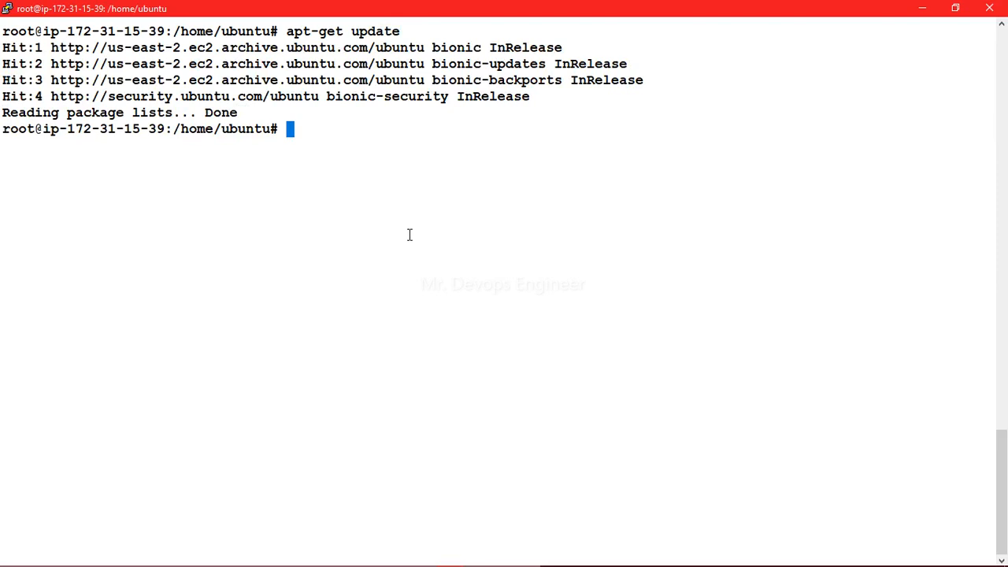
Install git with apt, which reports version 2.17.1 is already the newest
{"action": "type", "text": "apt"}
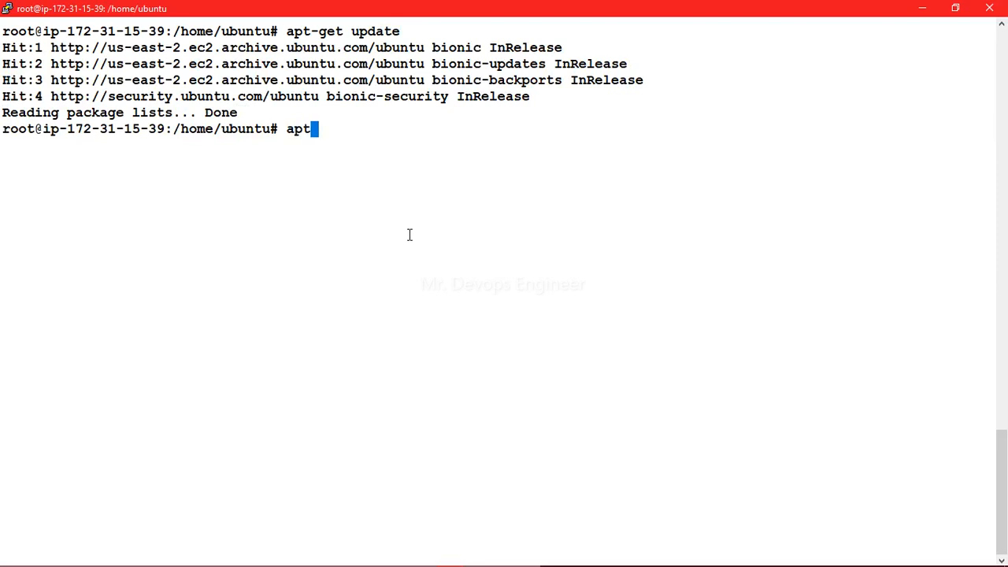
{"action": "type", "text": "install"}
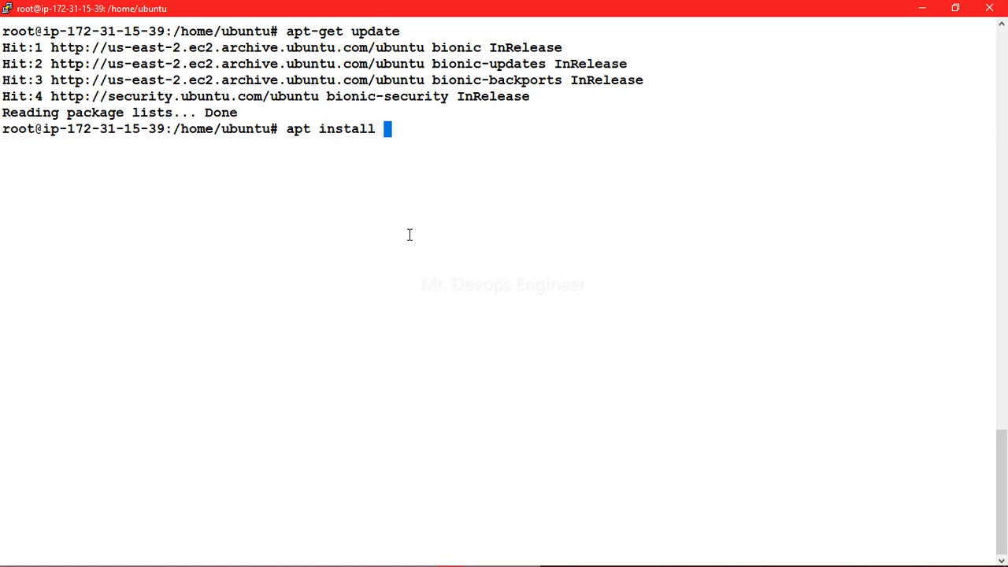
{"action": "type", "text": "git"}
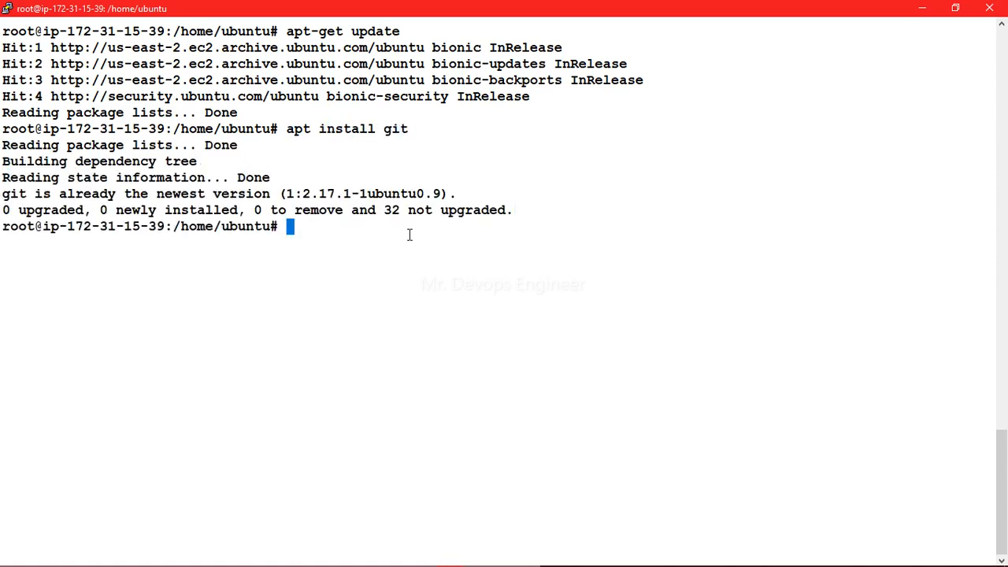
Locate the git binary at /usr/bin/git with which git
{"action": "type", "text": "w"}
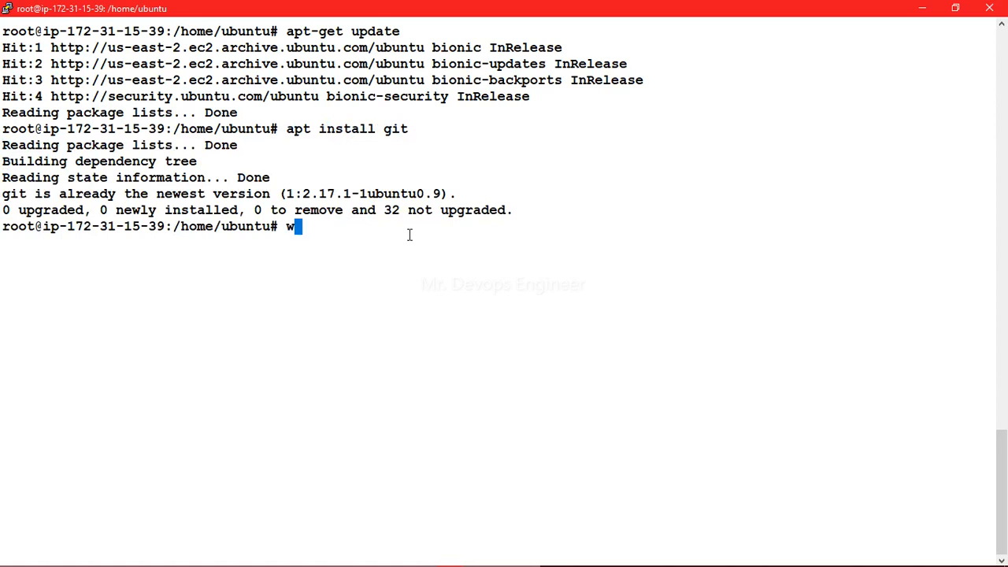
{"action": "type", "text": "hich"}
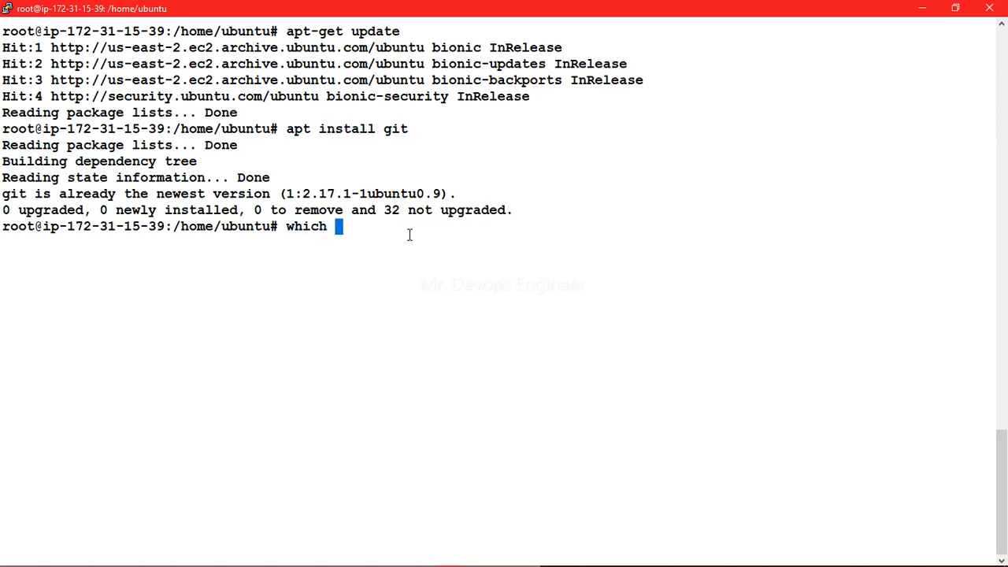
{"action": "type", "text": "git"}
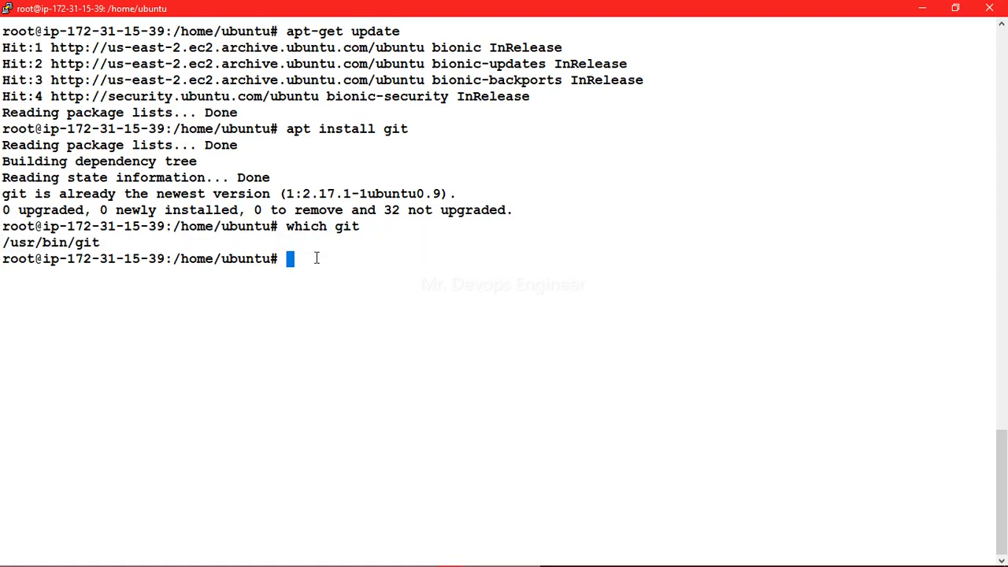
Run git --version, confirming git version 2.17.1 is installed
{"action": "type", "text": "whi"}
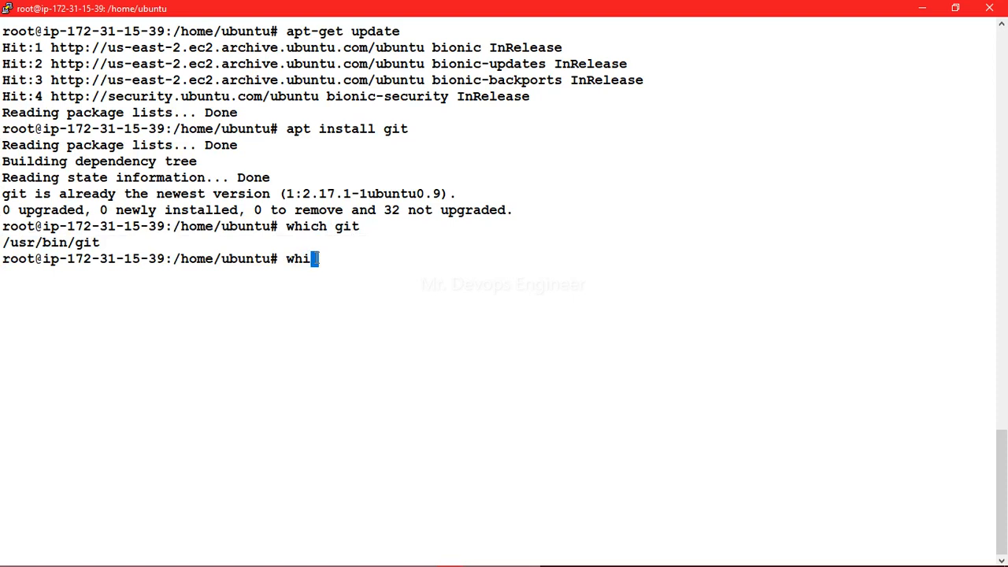
{"action": "type", "text": "ch"}
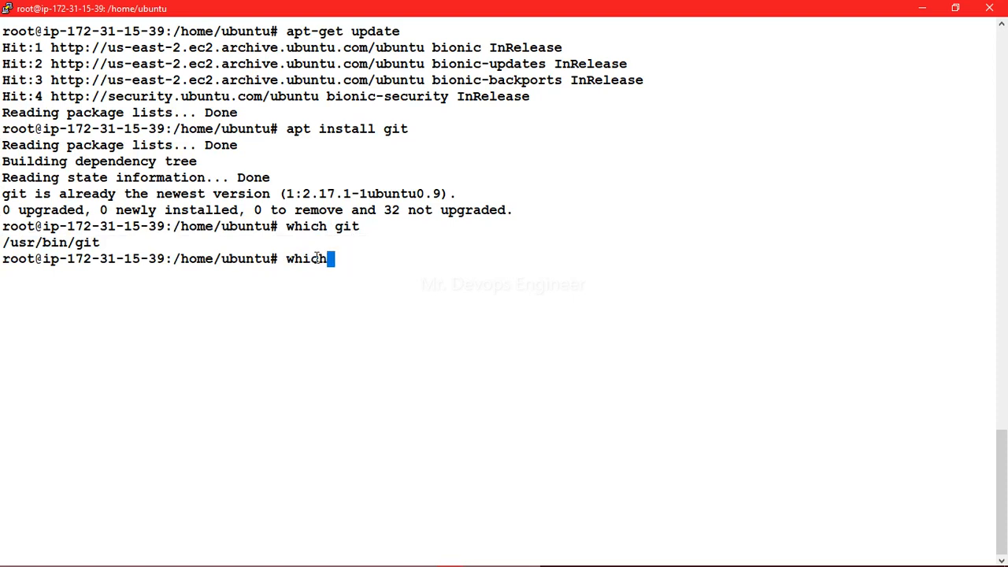
{"action": "type", "text": "git"}
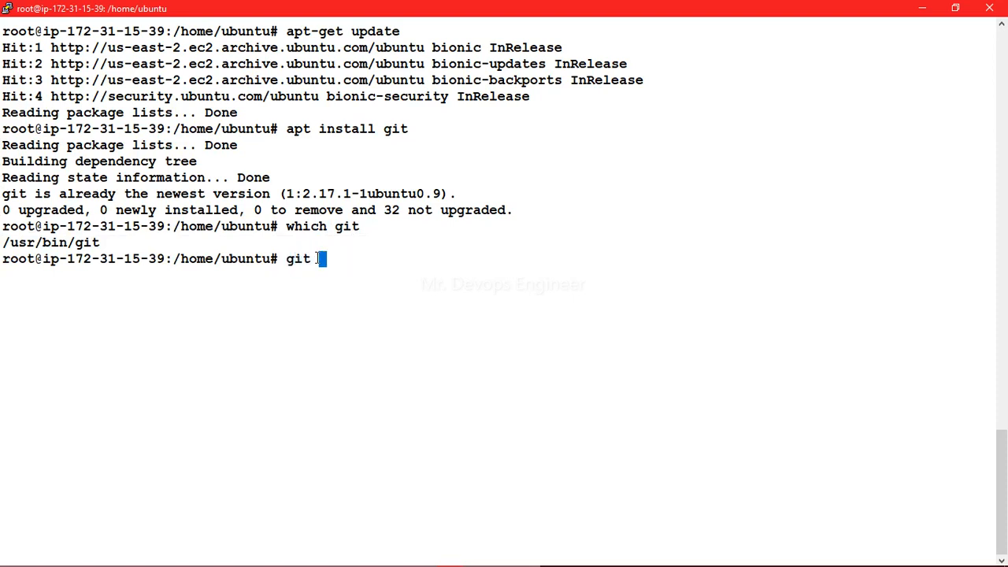
{"action": "type", "text": "--versio"}
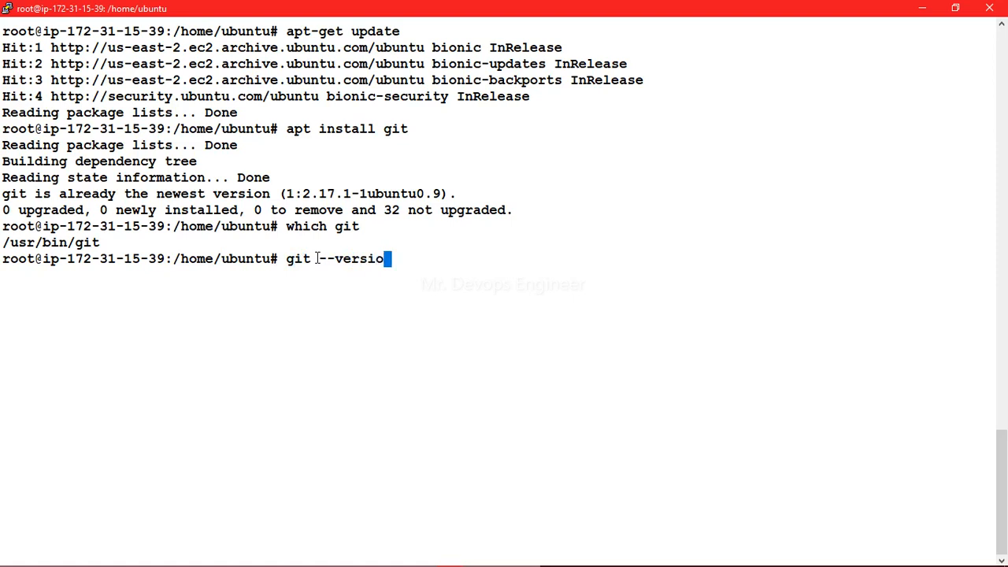
{"action": "key", "text": "Return"}
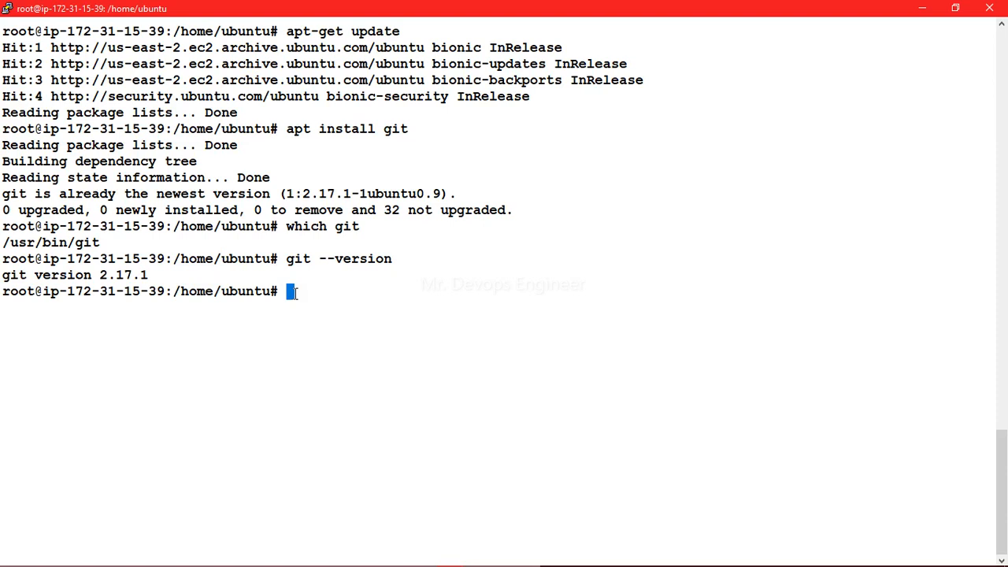
Set the global git user.name to "vikash" with git config --global
{"action": "type", "text": "git"}
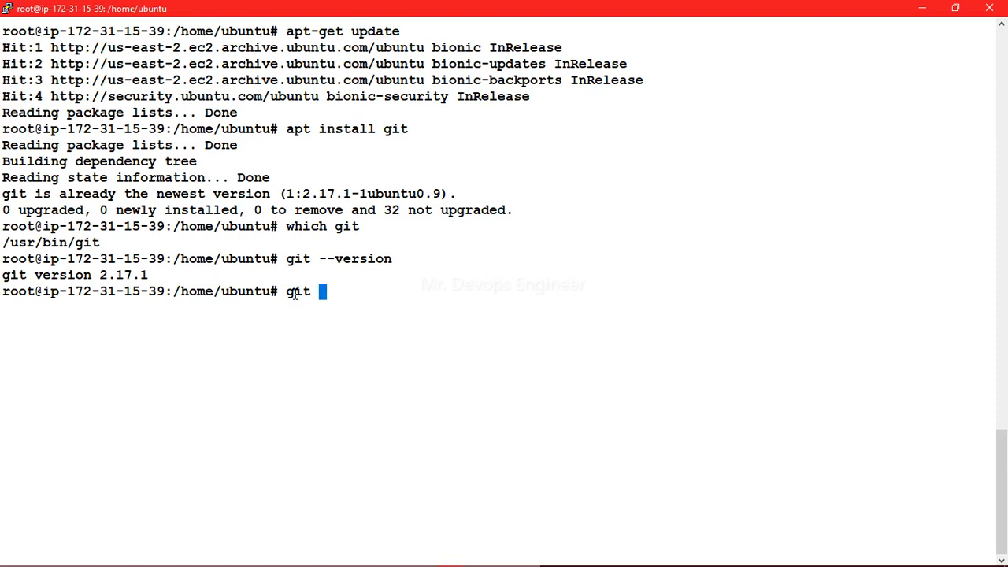
{"action": "type", "text": "config"}
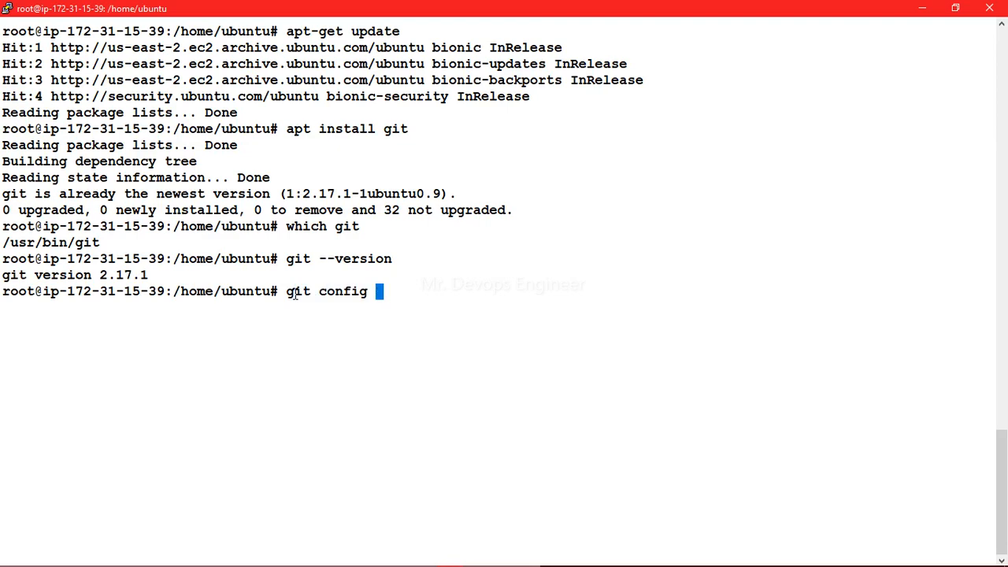
{"action": "type", "text": "--glob"}
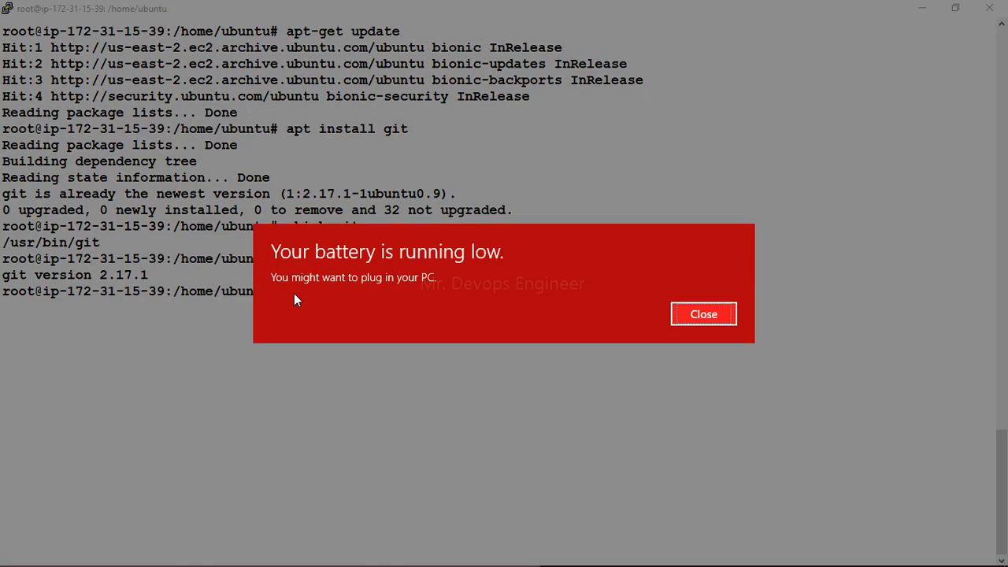
{"action": "left_click", "coordinate": [703, 314]}
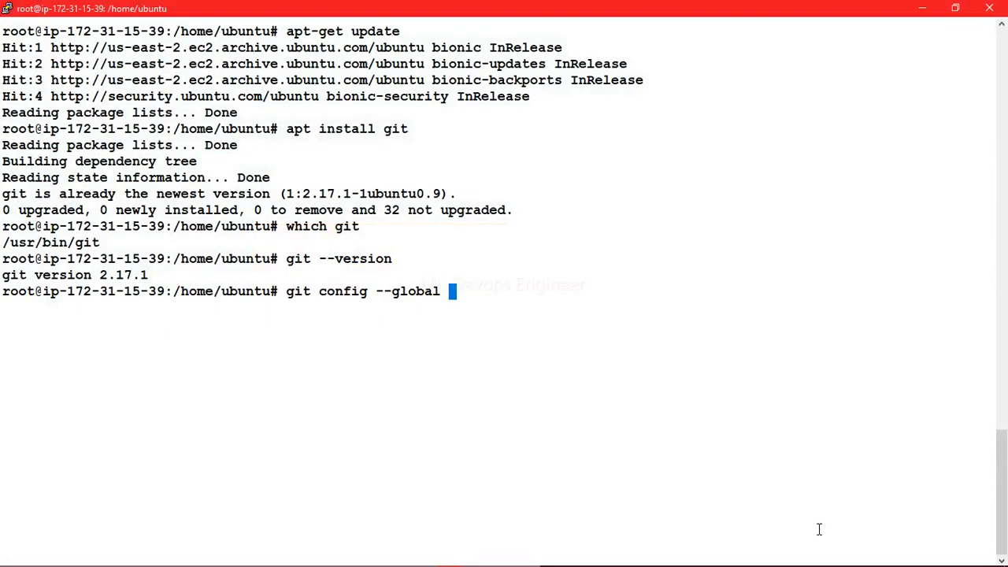
{"action": "mouse_move", "coordinate": [544, 297]}
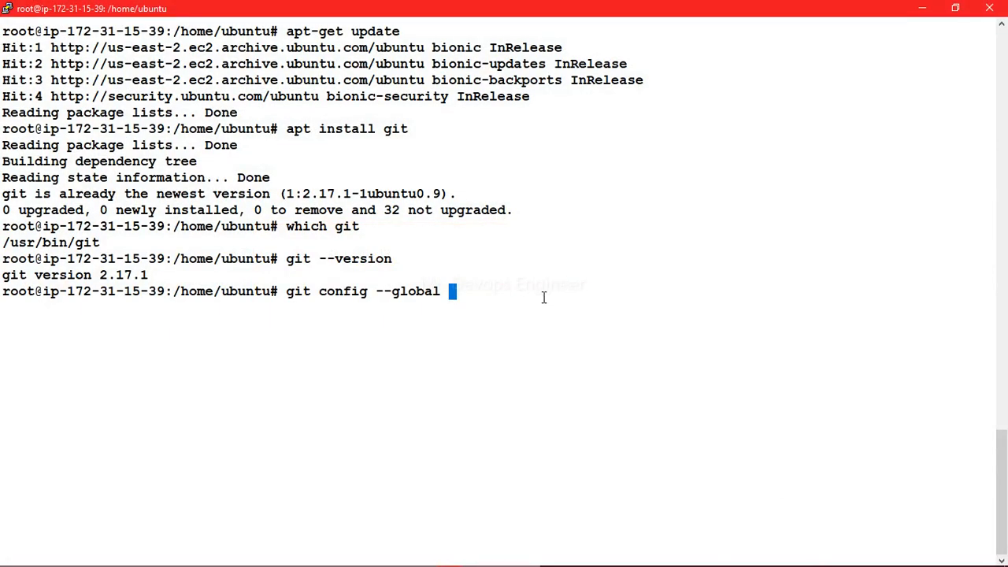
{"action": "type", "text": "user.na"}
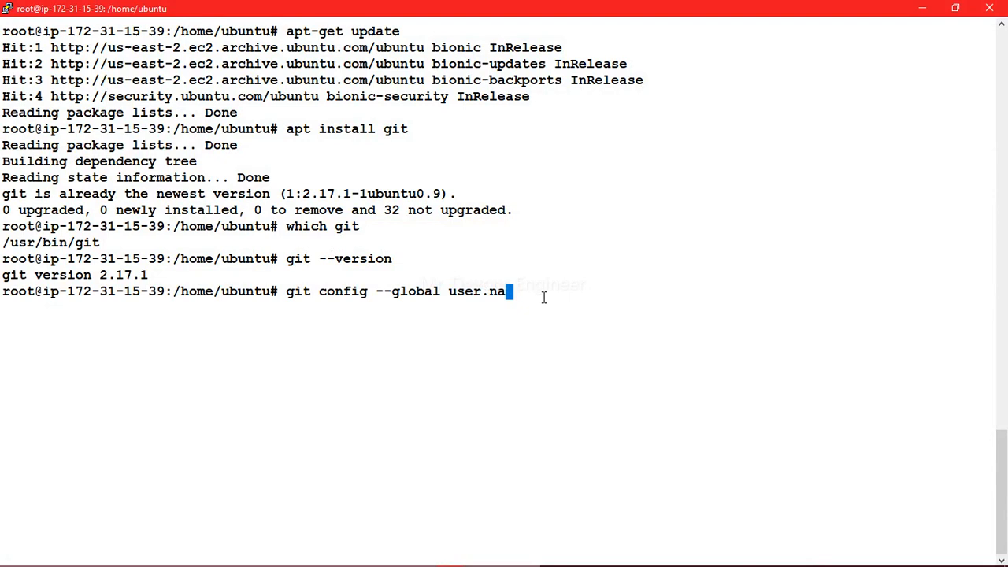
{"action": "type", "text": "me"}
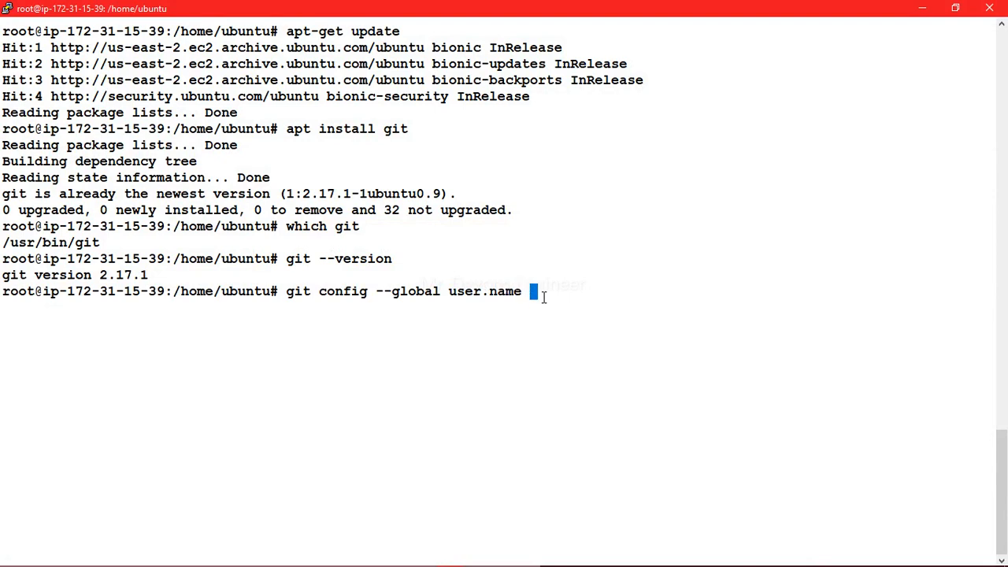
{"action": "type", "text": "\""}
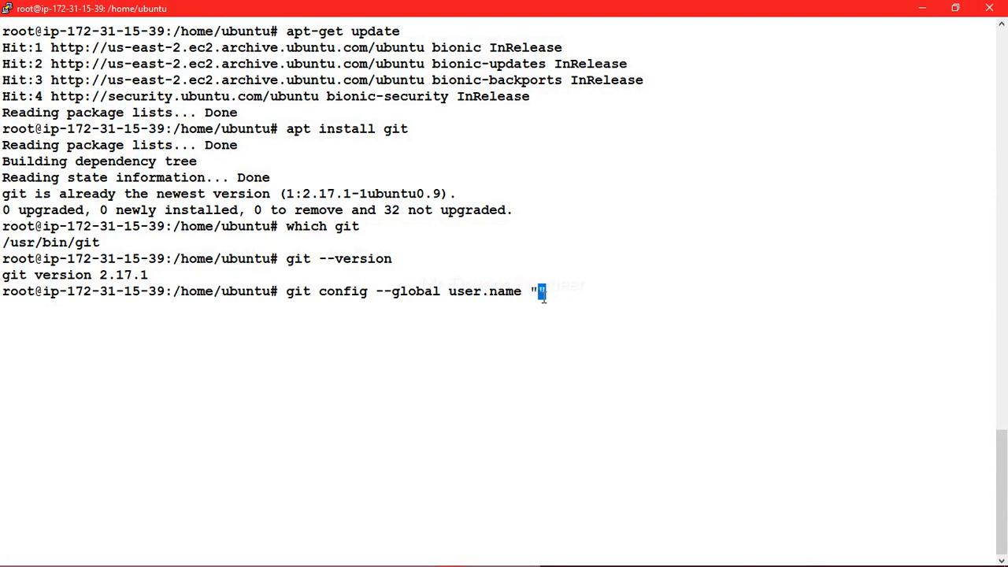
{"action": "type", "text": "vikash"}
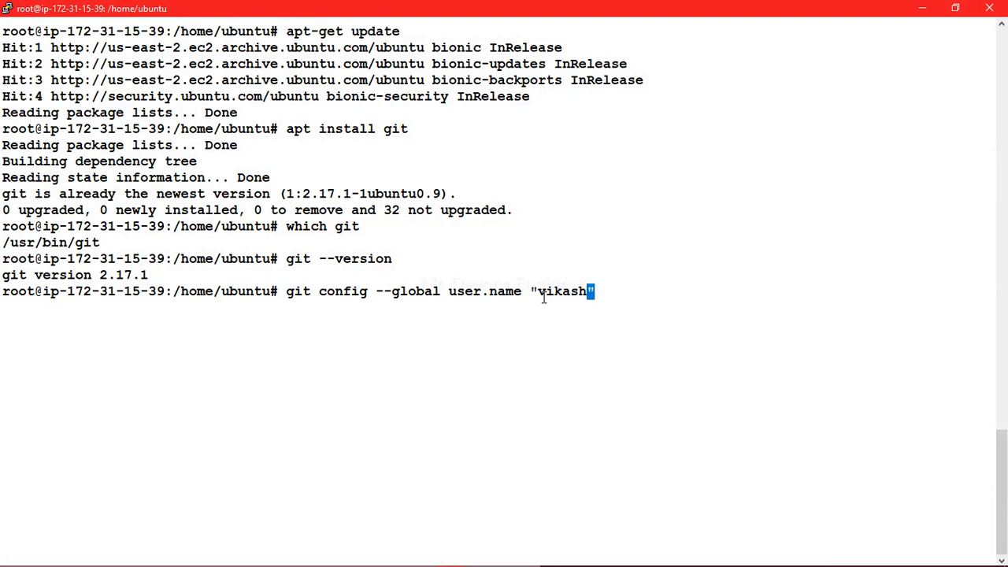
{"action": "key", "text": "Return"}
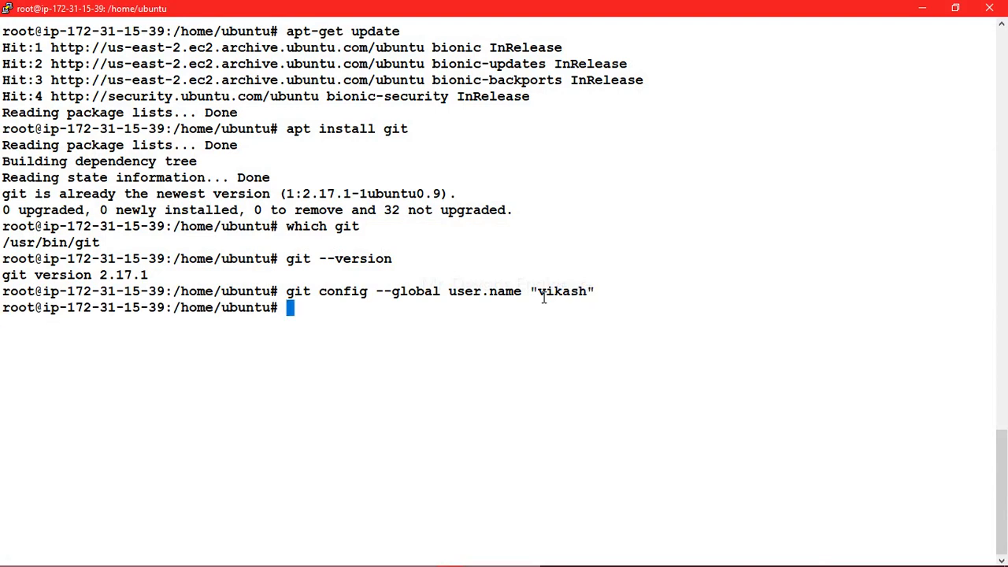
{"action": "type", "text": "gi"}
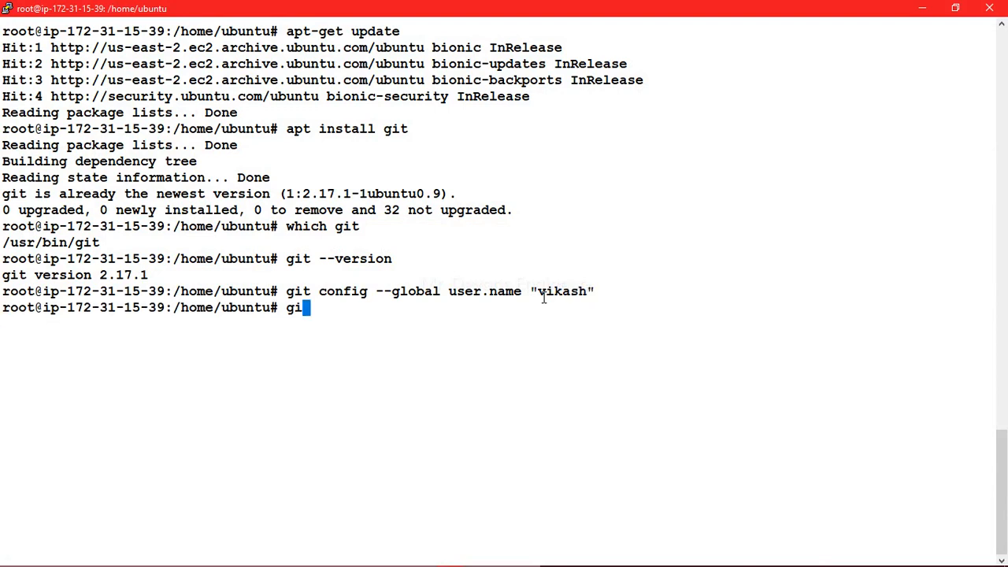
{"action": "type", "text": "t"}
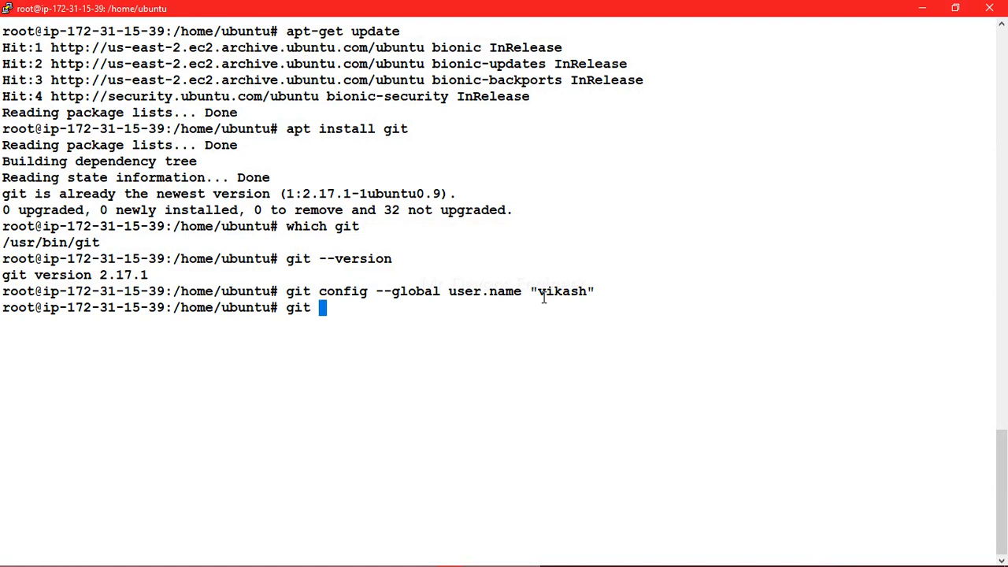
{"action": "type", "text": "co"}
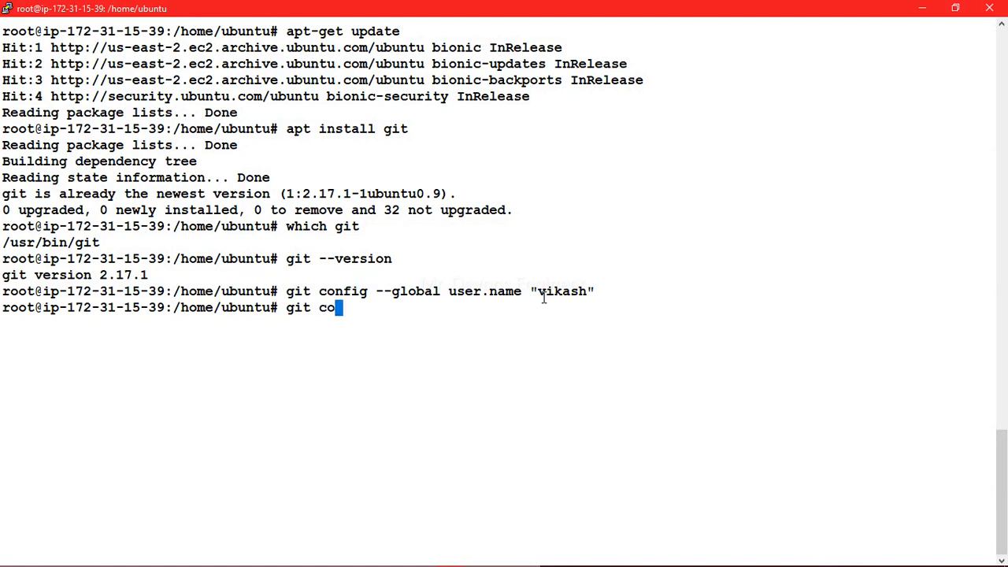
{"action": "type", "text": "nfig"}
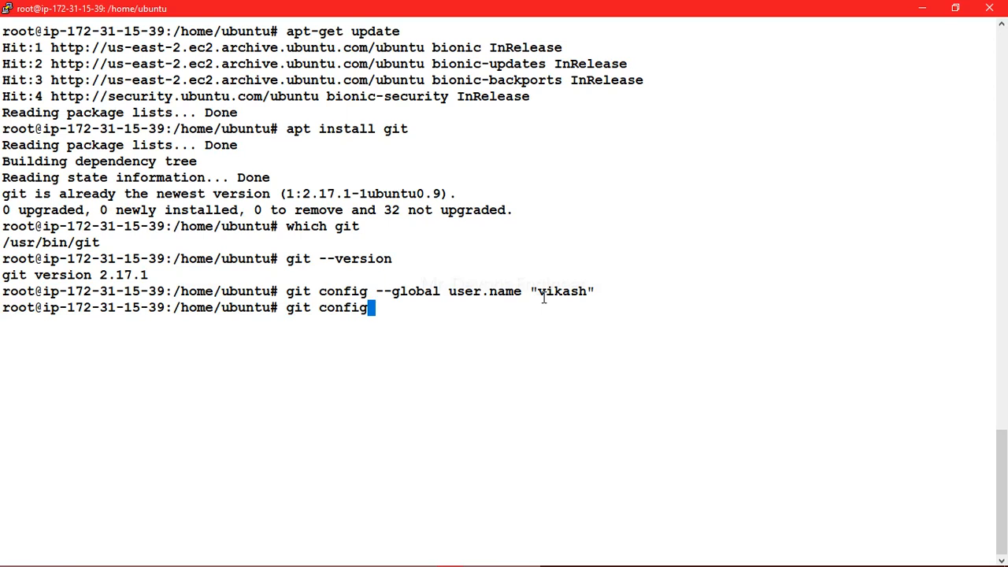
{"action": "type", "text": "--g"}
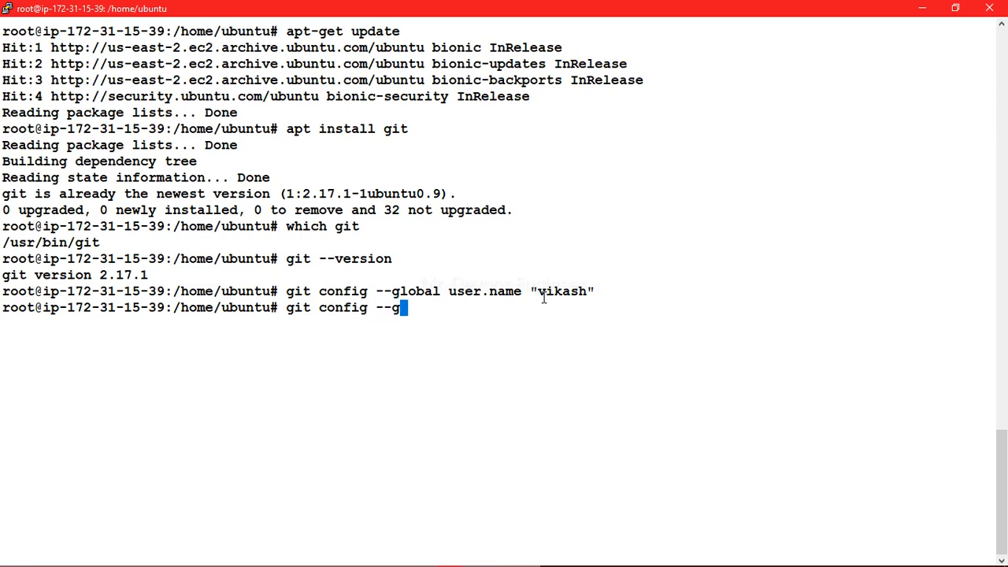
{"action": "type", "text": "lobal"}
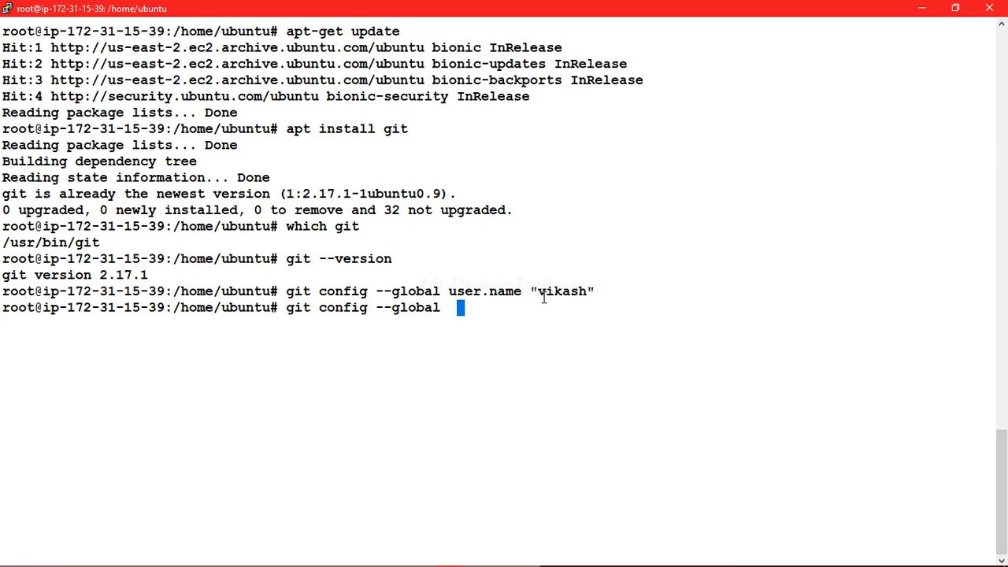
{"action": "type", "text": "use"}
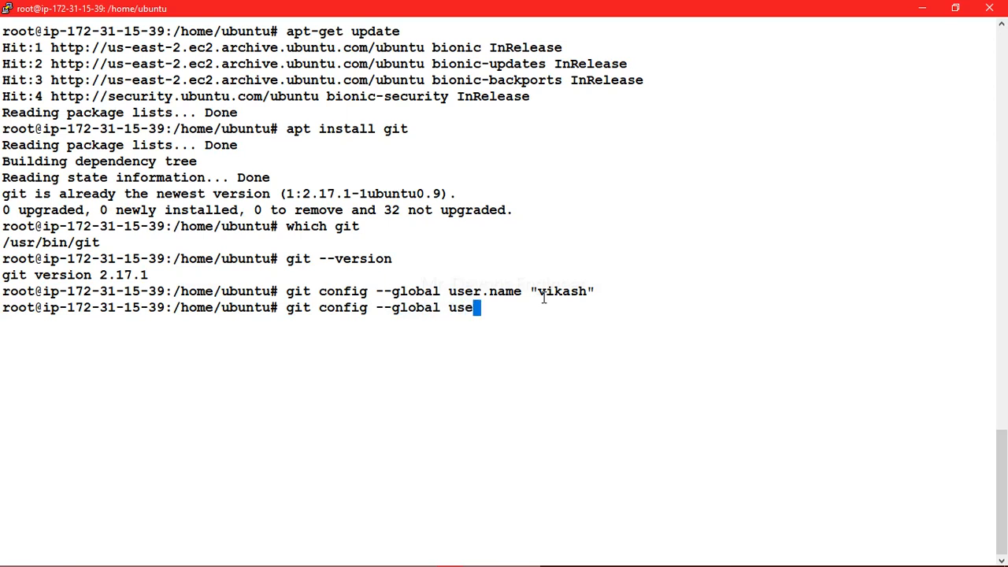
{"action": "type", "text": "r.e"}
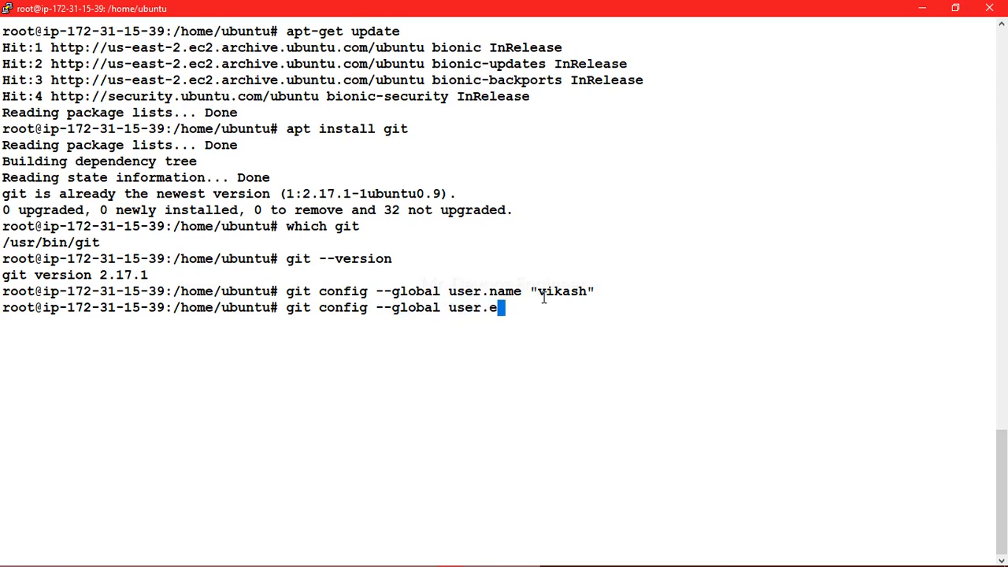
{"action": "type", "text": "mail"}
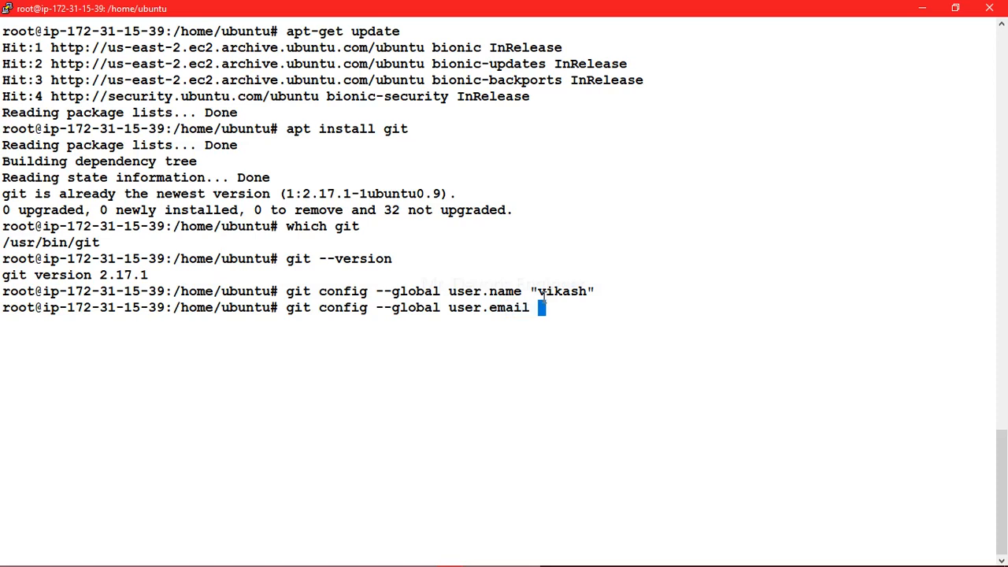
{"action": "type", "text": "\"\""}
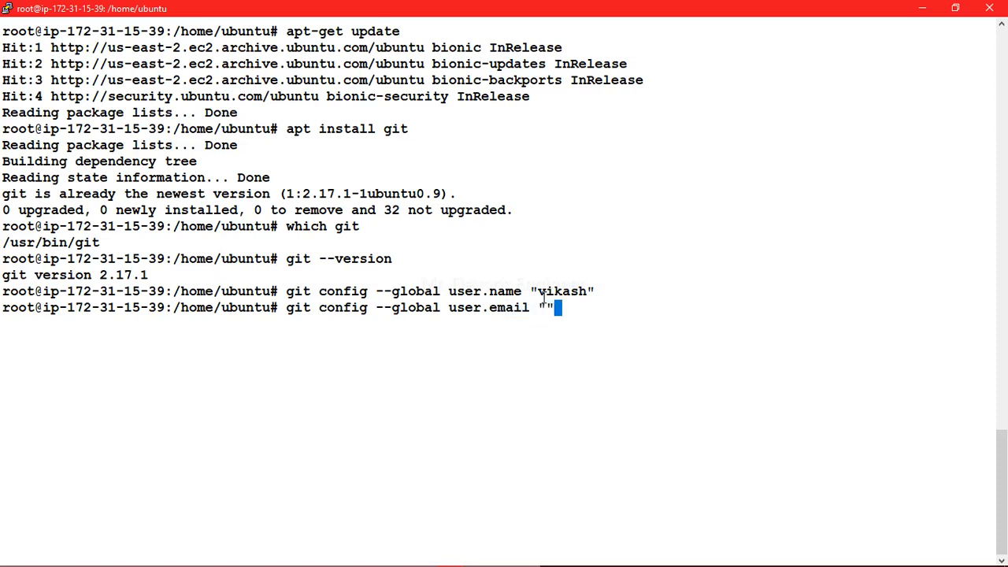
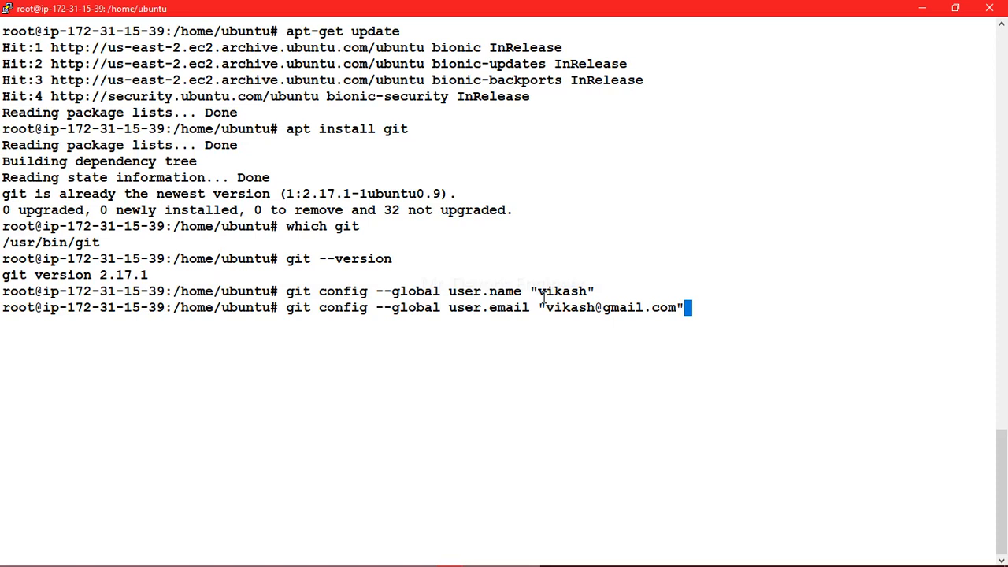
{"action": "key", "text": "Return"}
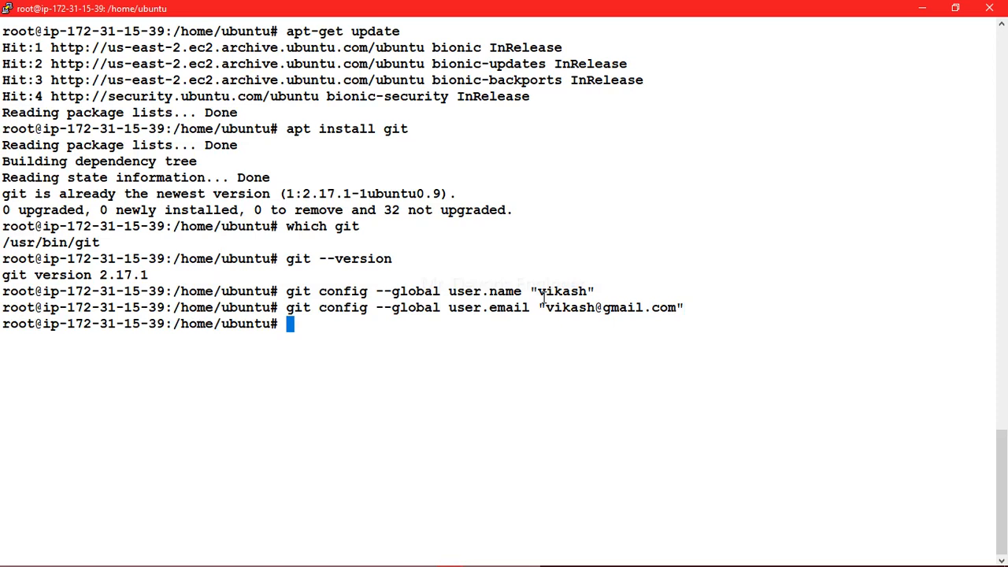
Run git config --list to display the saved user.name and user.email entries
{"action": "type", "text": "git c"}
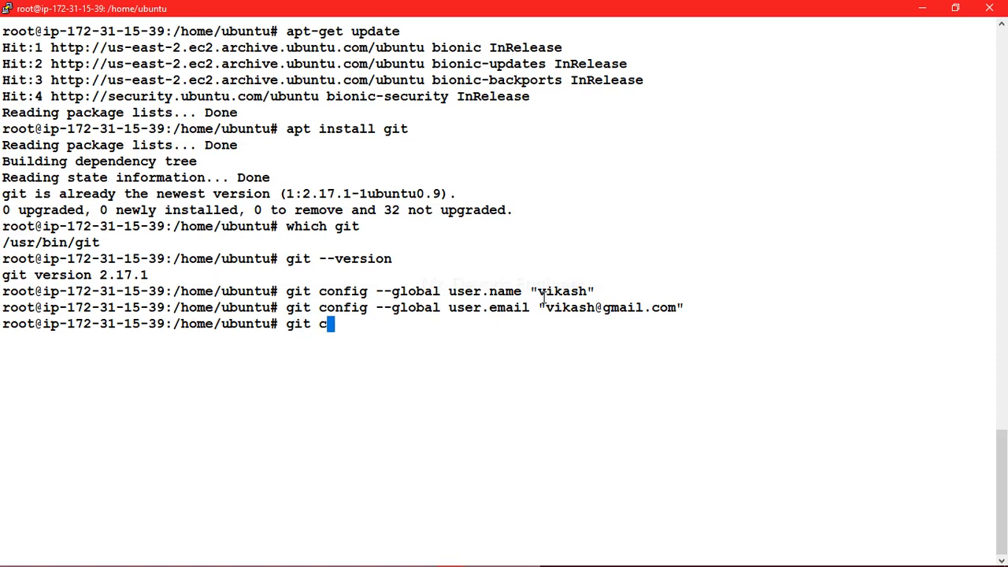
{"action": "type", "text": "ong"}
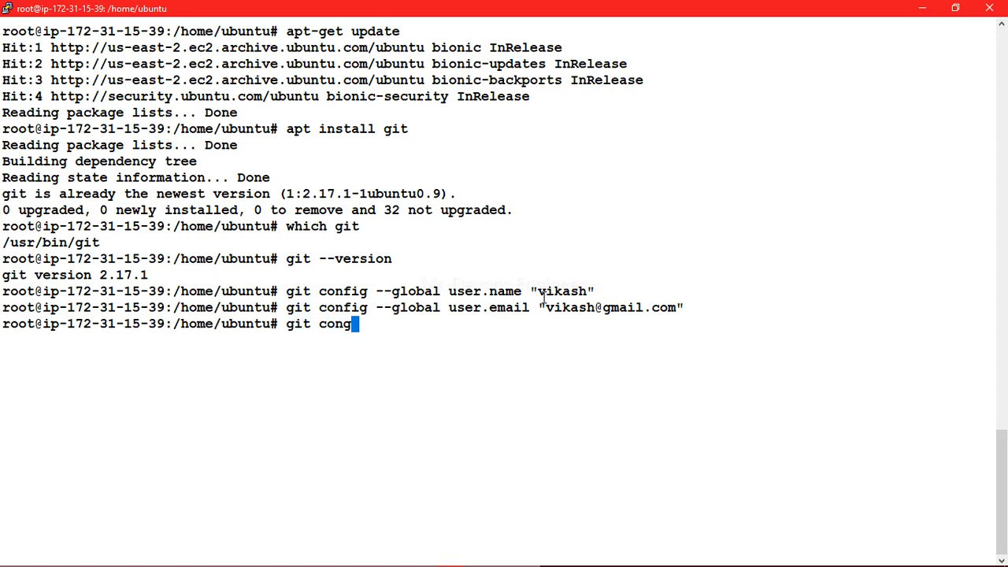
{"action": "type", "text": "fig"}
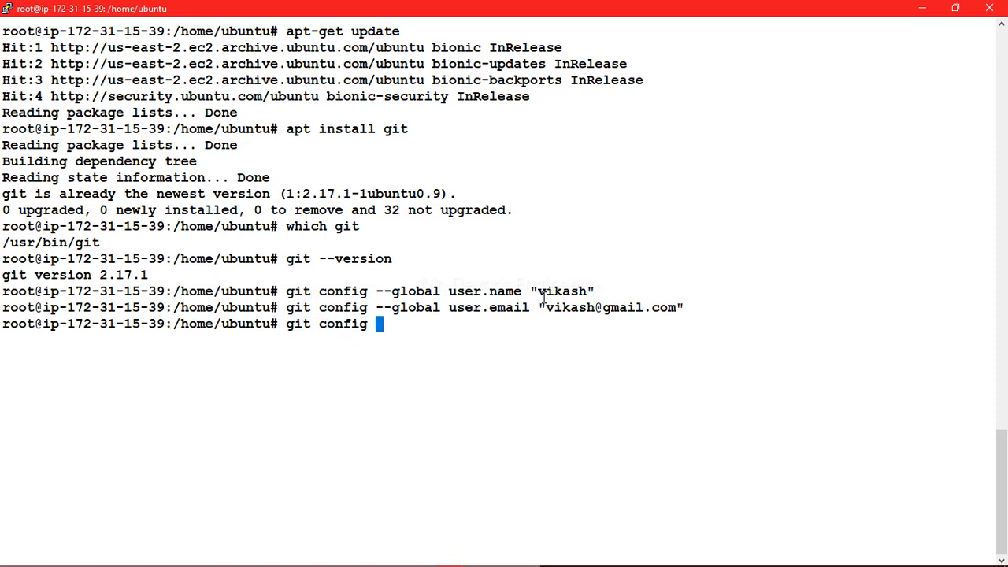
{"action": "type", "text": "--list"}
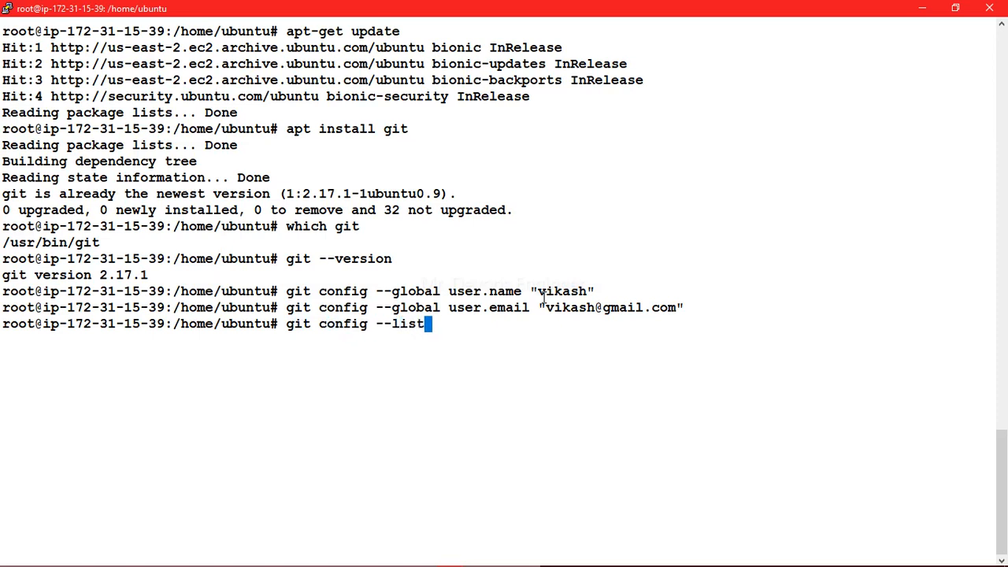
{"action": "key", "text": "Return"}
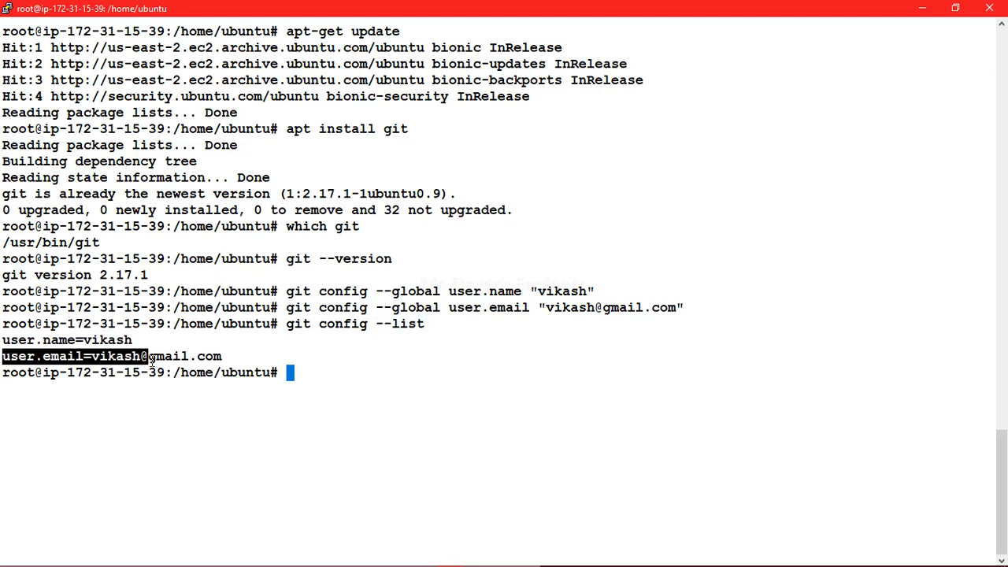
{"action": "left_click", "coordinate": [197, 356]}
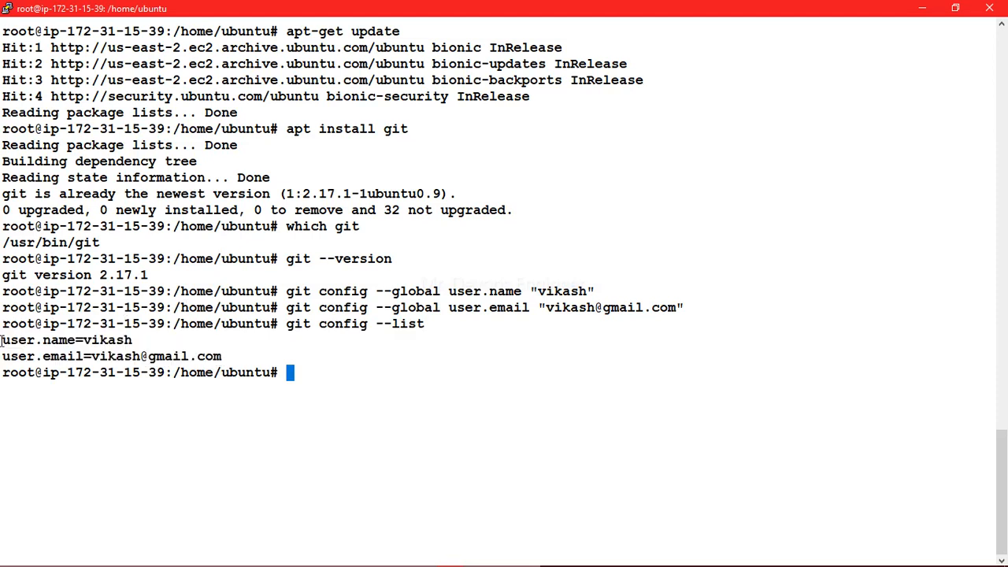
{"action": "left_click_drag", "start_coordinate": [0, 339], "coordinate": [223, 356]}
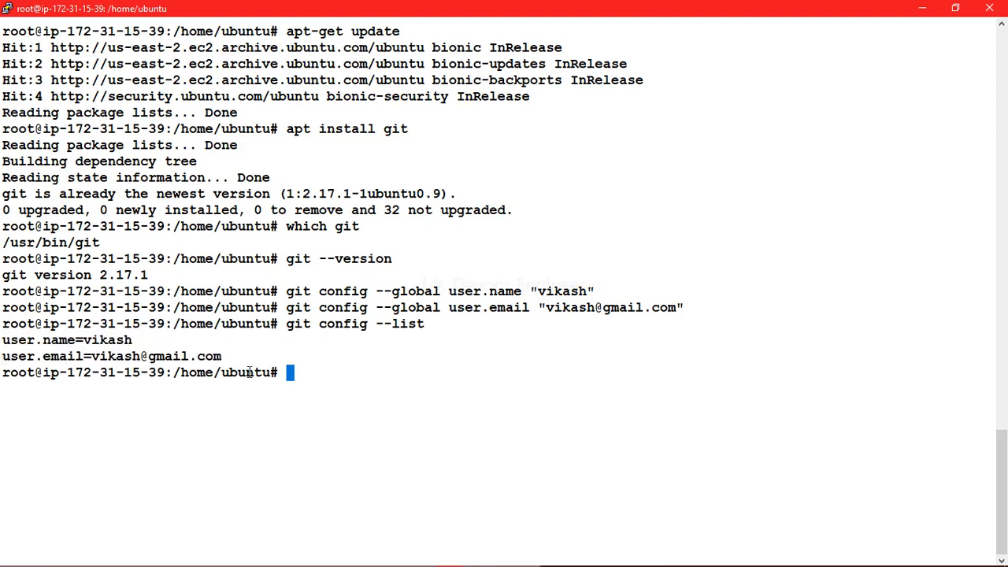
{"action": "double_click", "coordinate": [223, 371]}
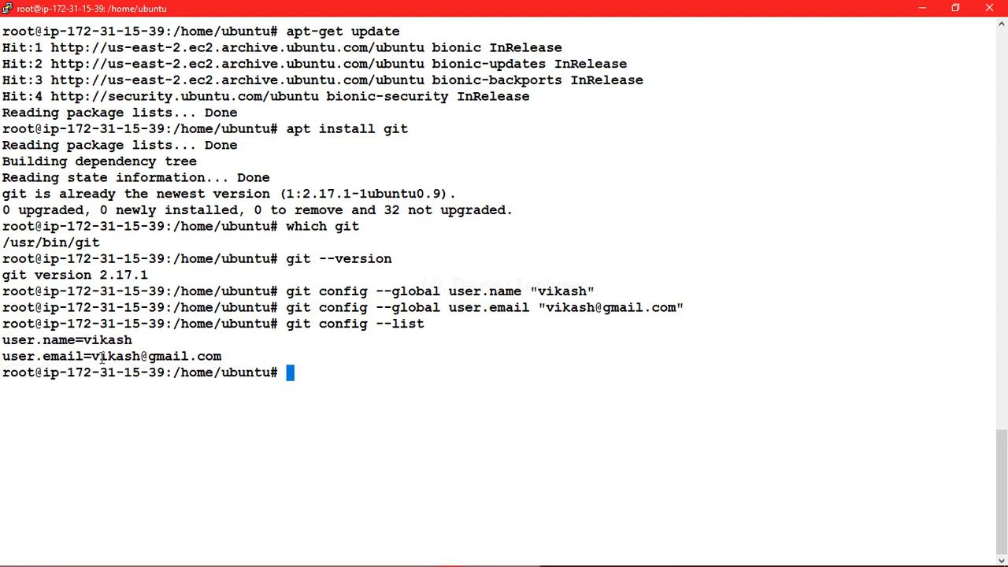
{"action": "double_click", "coordinate": [156, 356]}
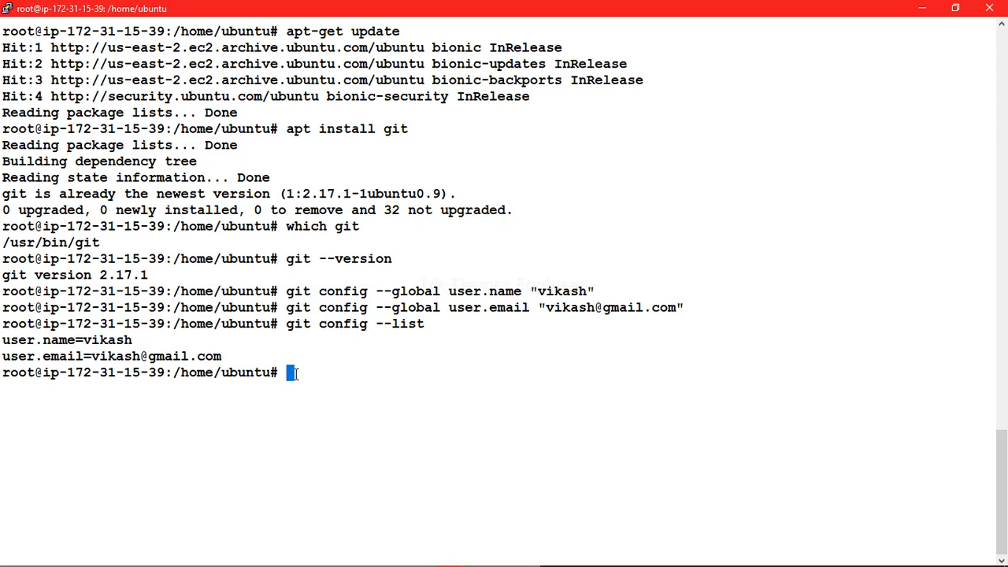
{"action": "mouse_move", "coordinate": [801, 518]}
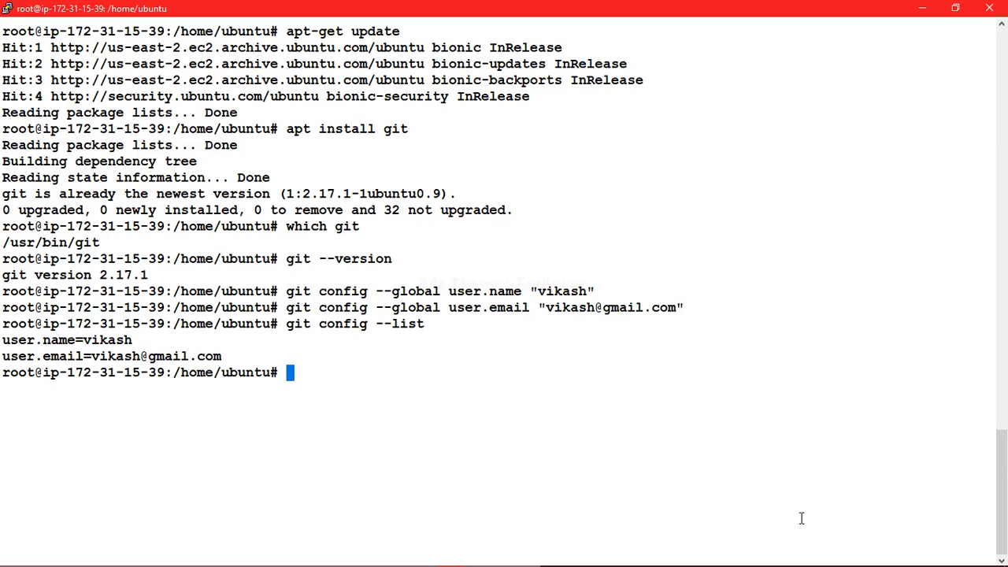